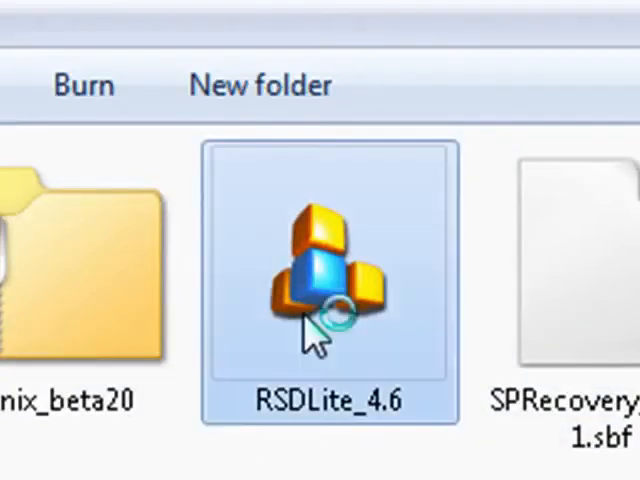
- Launch the RSDLite_4.6 installer from the Explorer folder
{"action": "double_click", "coordinate": [320, 270]}
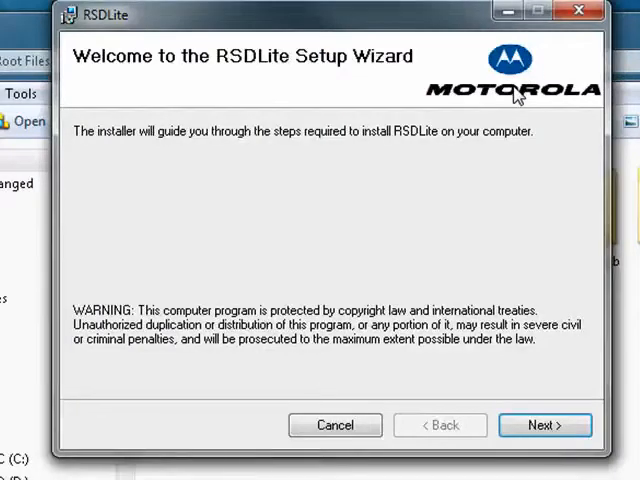
- Agree to the license, install into the default Motorola RSD Lite folder, and close the installer
{"action": "left_click", "coordinate": [544, 424]}
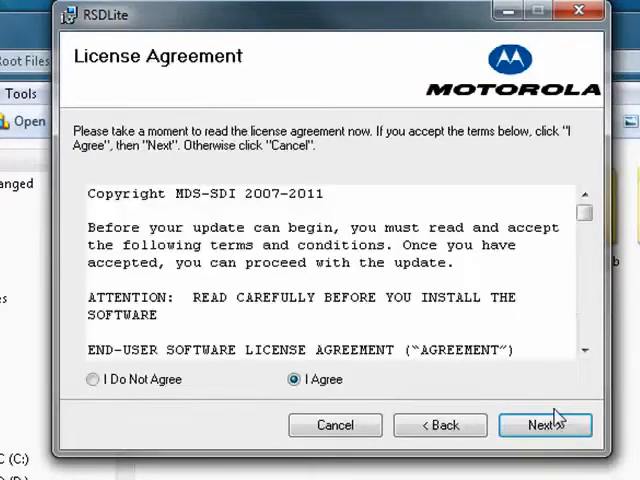
{"action": "left_click", "coordinate": [544, 424]}
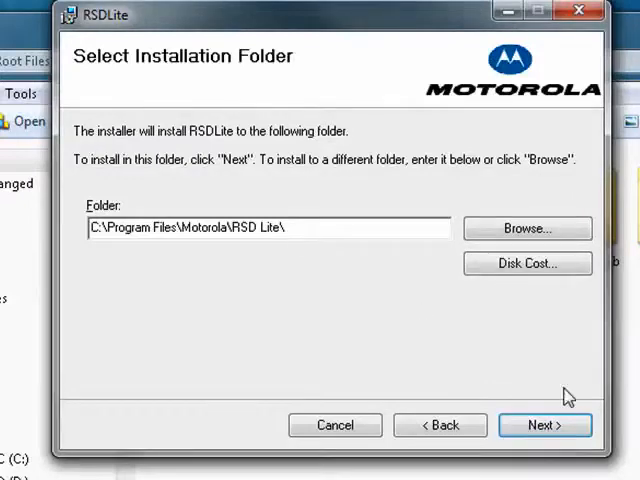
{"action": "left_click", "coordinate": [544, 424]}
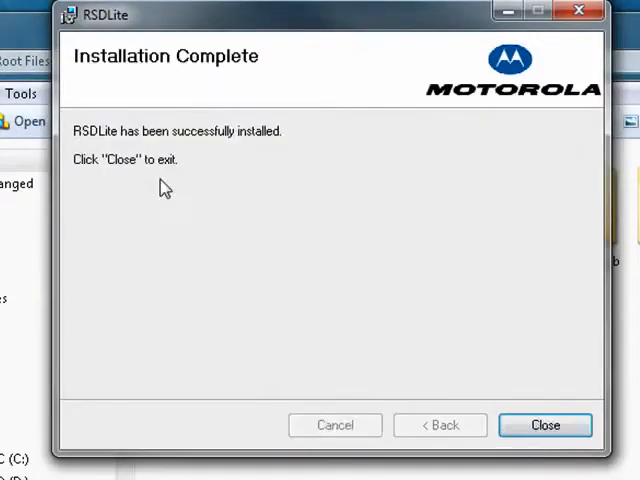
{"action": "mouse_move", "coordinate": [544, 424]}
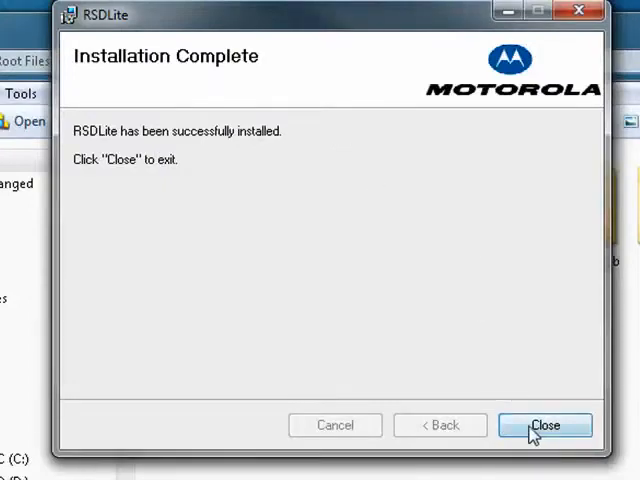
{"action": "left_click", "coordinate": [544, 424]}
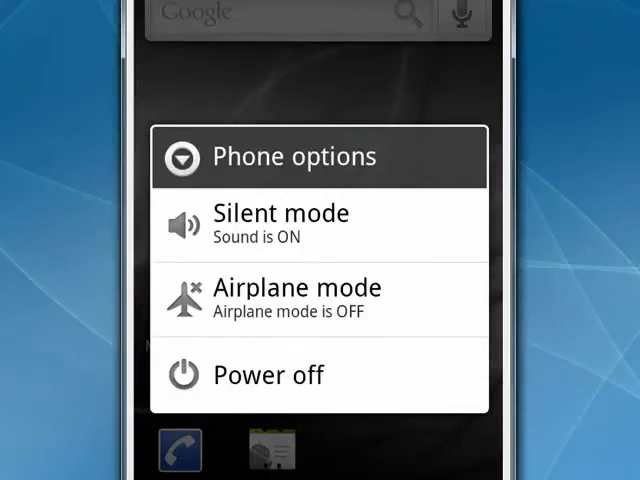
- Choose Power off from the phone options and confirm the shutdown
{"action": "left_click", "coordinate": [268, 374]}
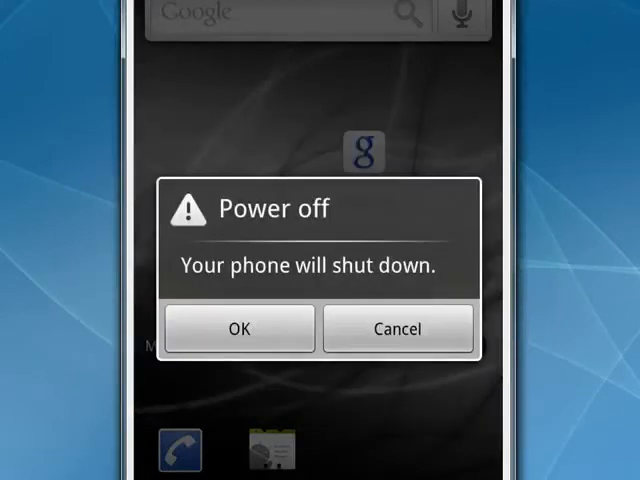
{"action": "left_click", "coordinate": [238, 328]}
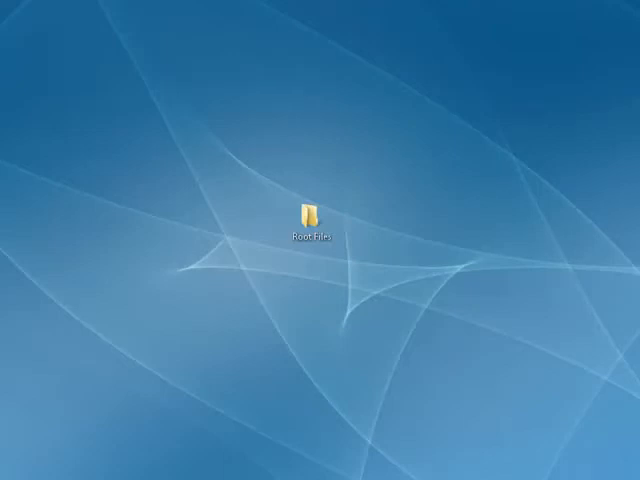
{"action": "mouse_move", "coordinate": [240, 56]}
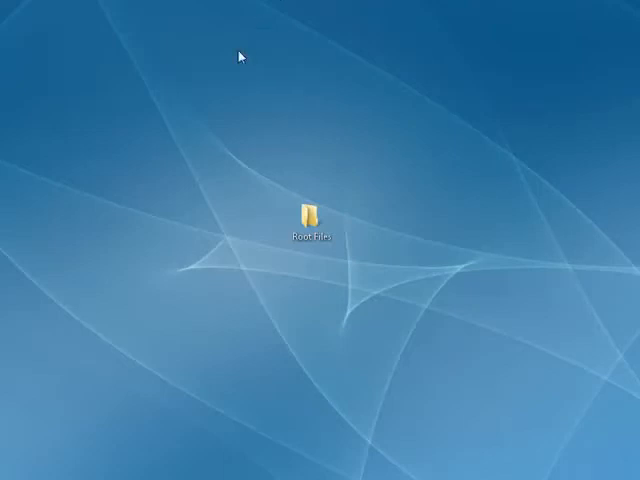